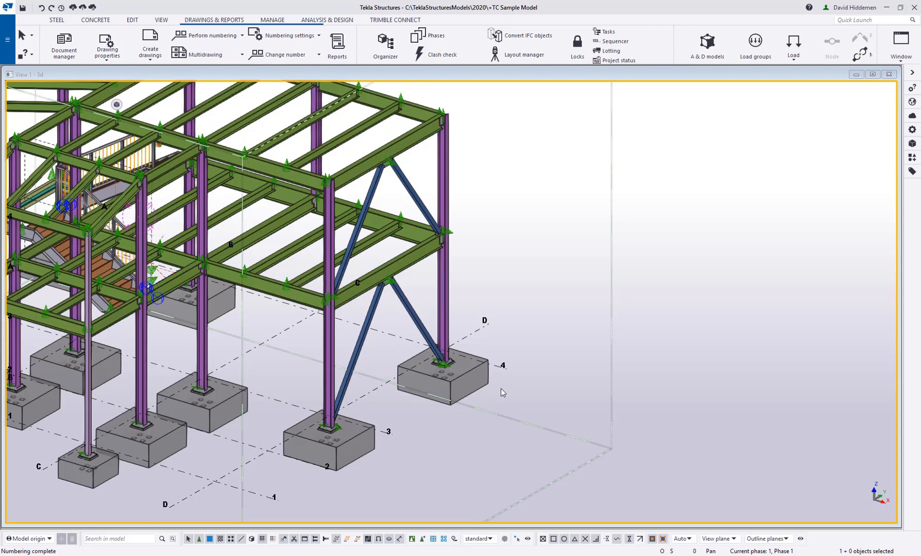
pyautogui.moveTo(512, 379)
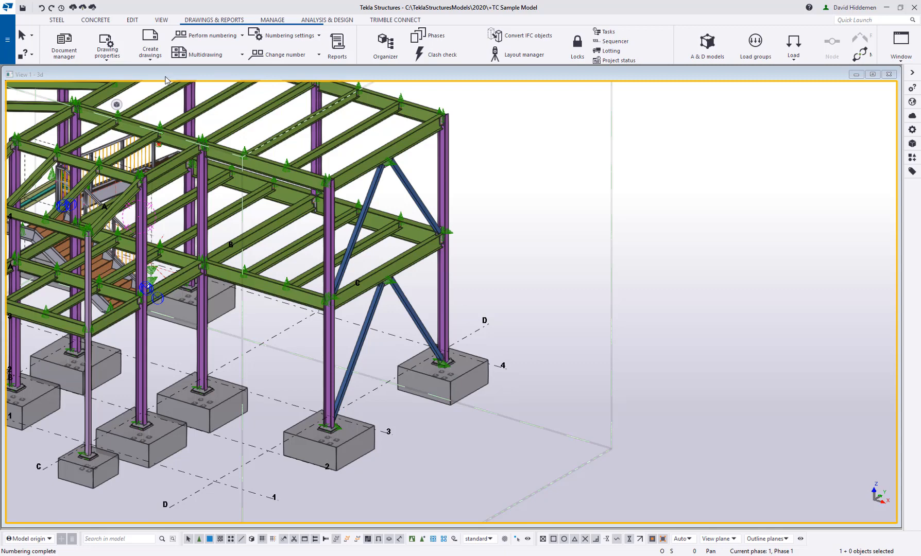
pyautogui.moveTo(526, 170)
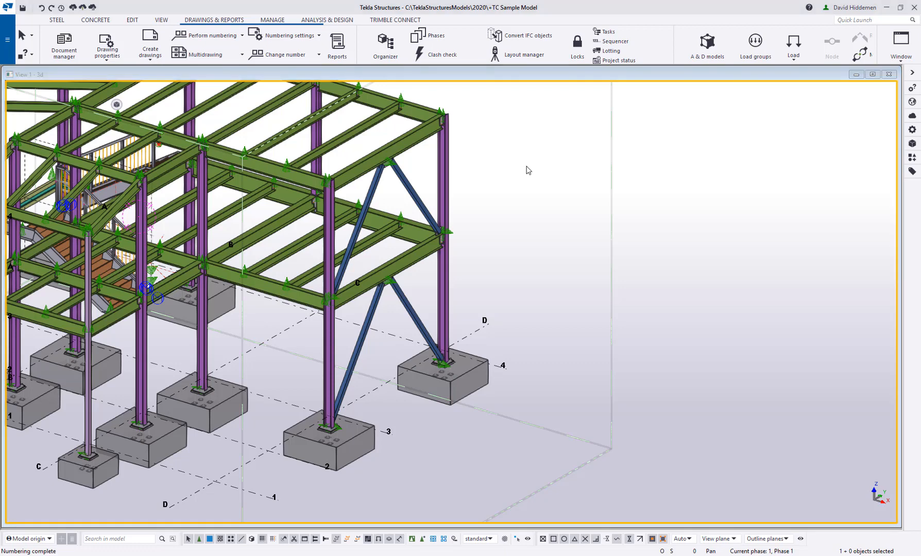
# Step: Launch Create drawings to bring up the Master Drawing Catalog of assembly drawing masters
pyautogui.click(149, 47)
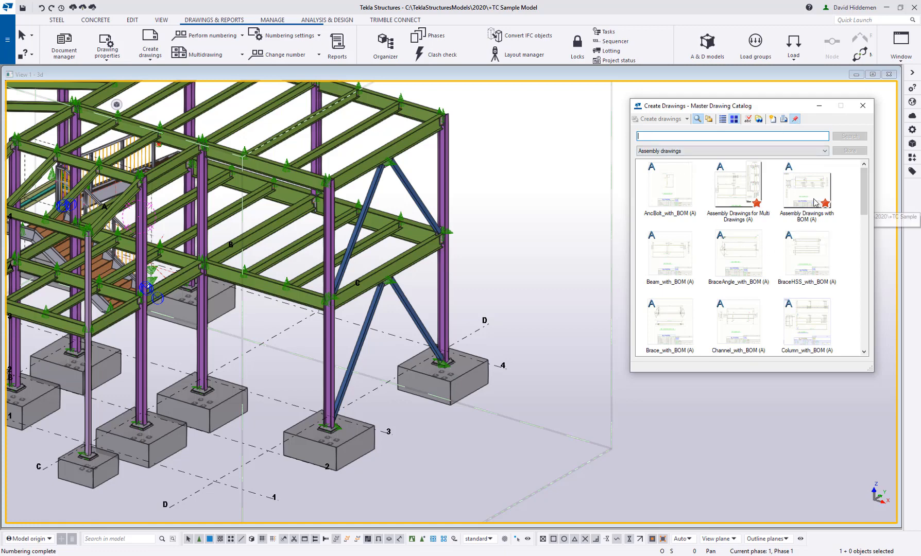
# Step: Preview a beam's Beam_with_BOM master, then reselect the Assembly Drawings with BOM rule set
pyautogui.click(805, 185)
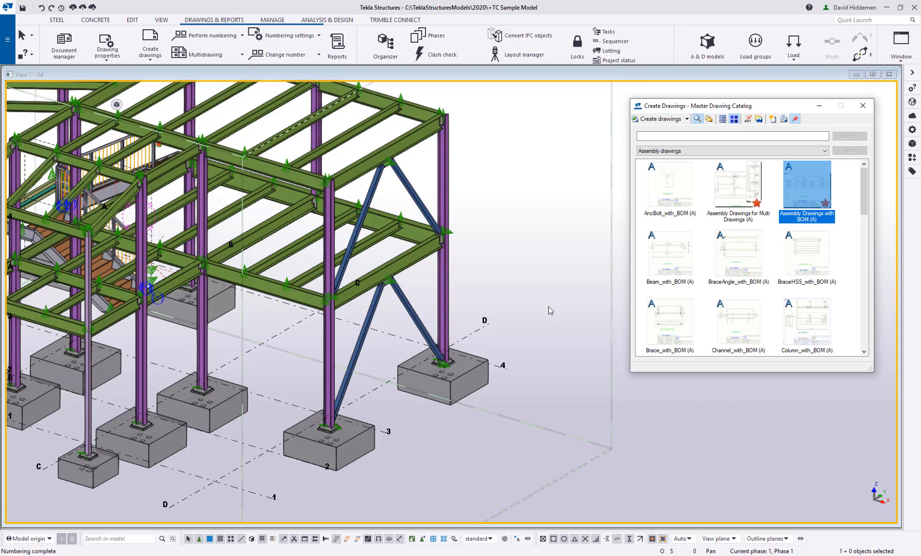
pyautogui.click(411, 264)
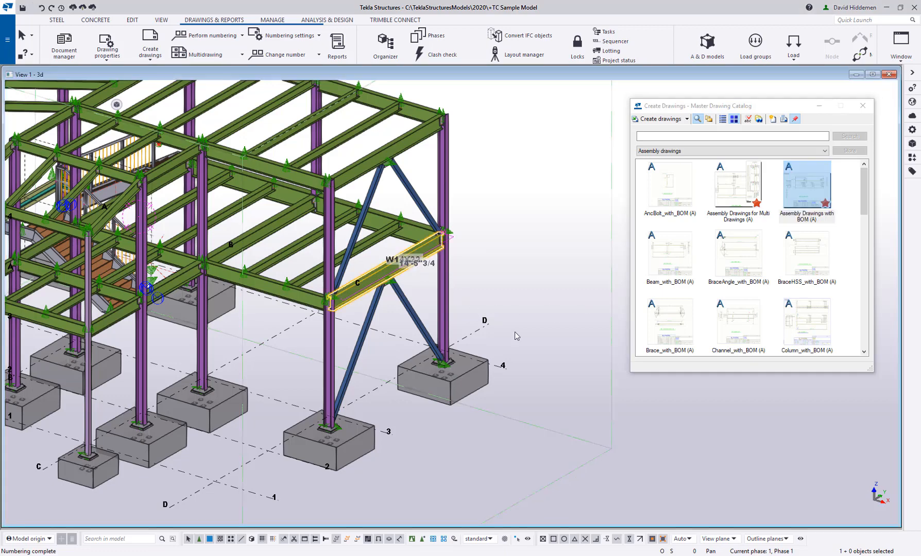
pyautogui.click(669, 256)
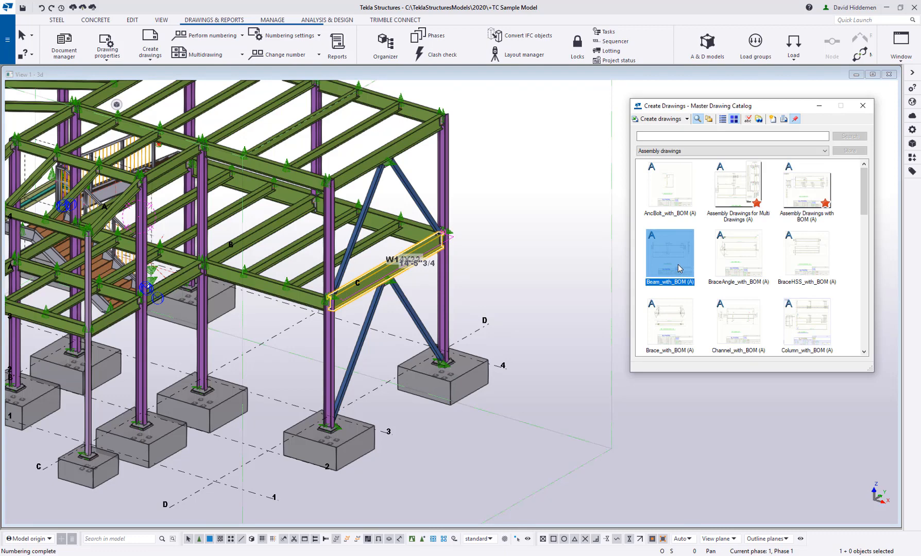
pyautogui.click(806, 188)
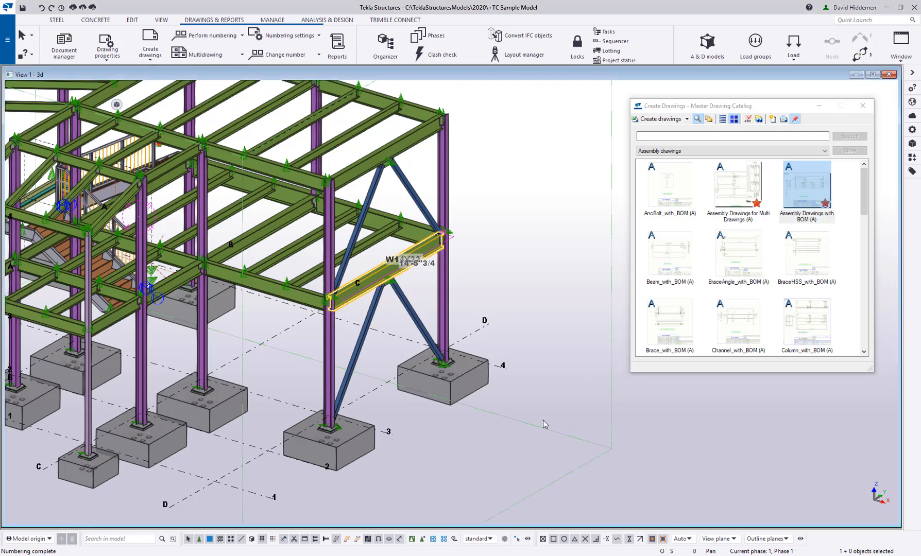
# Step: Apply the Steel_Beam selection filter and clear the selected beams
pyautogui.click(476, 539)
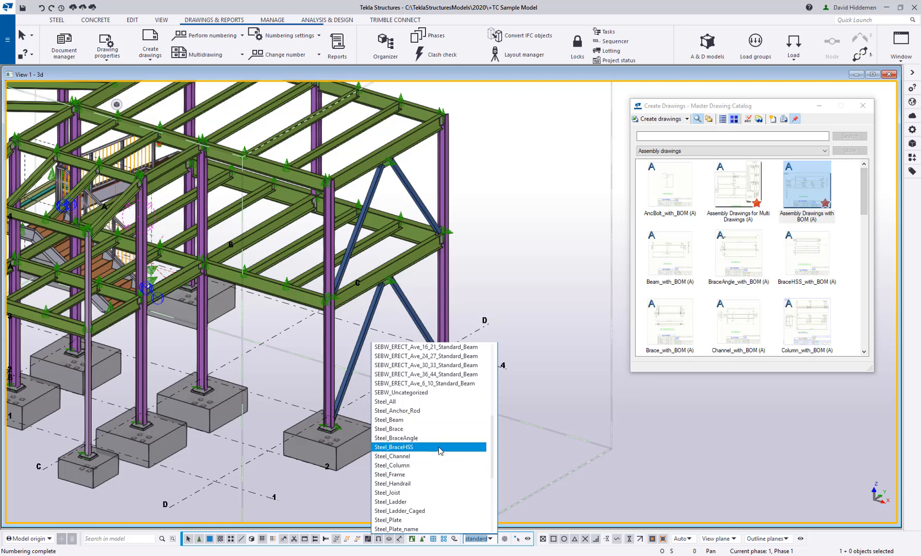
pyautogui.click(389, 419)
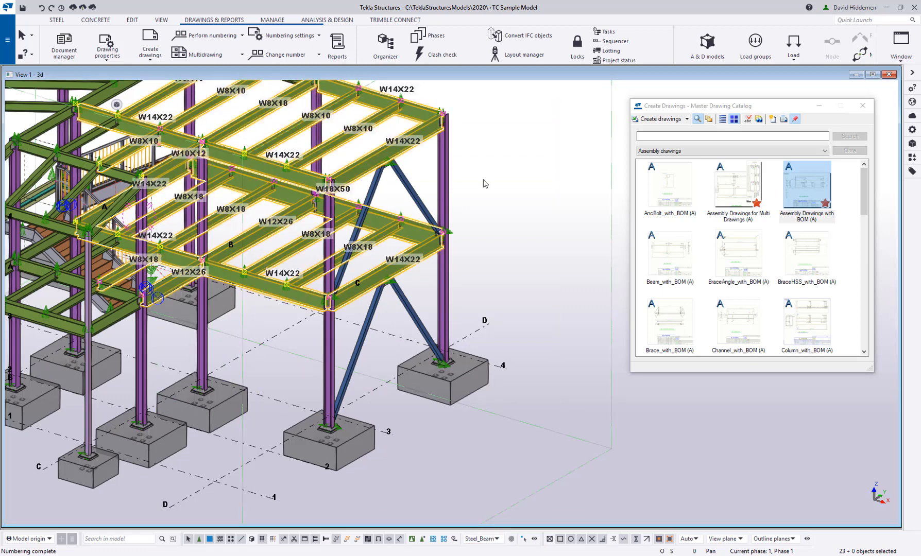
pyautogui.click(541, 470)
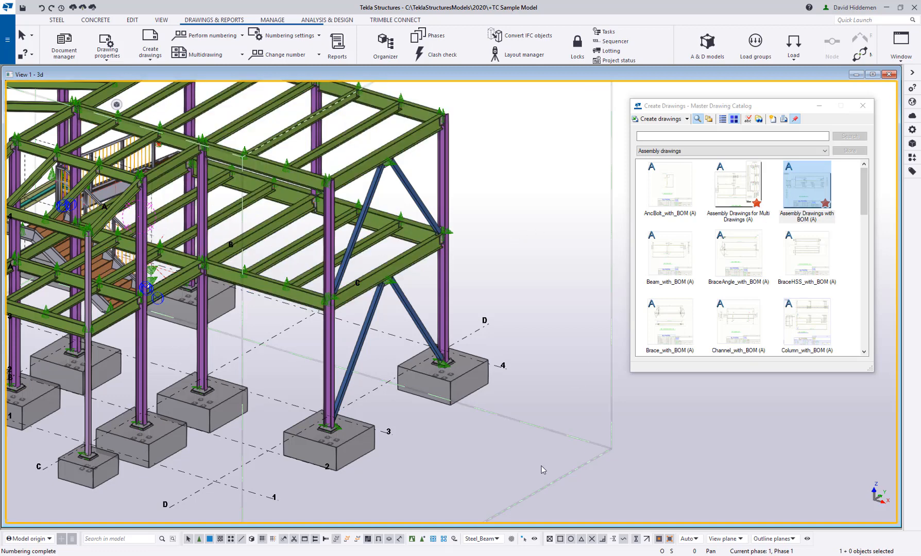
pyautogui.moveTo(611, 433)
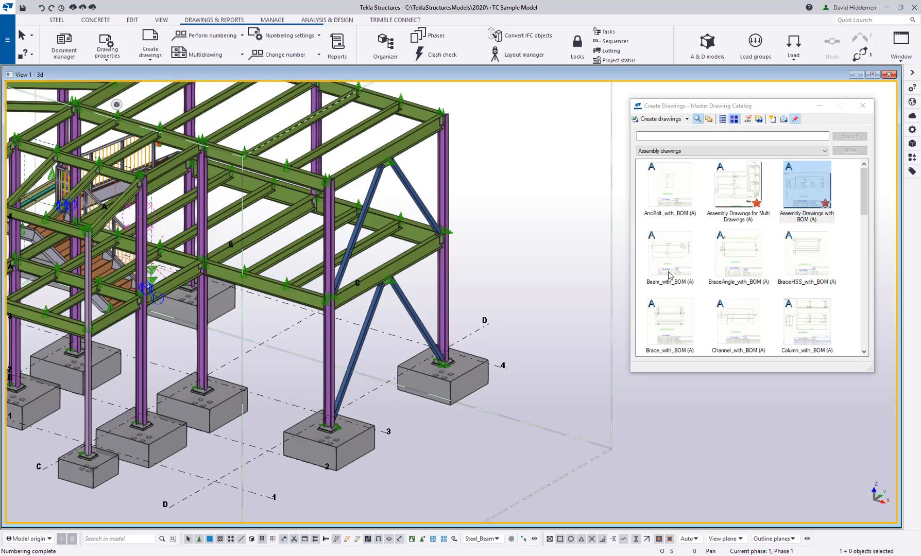
pyautogui.moveTo(818, 191)
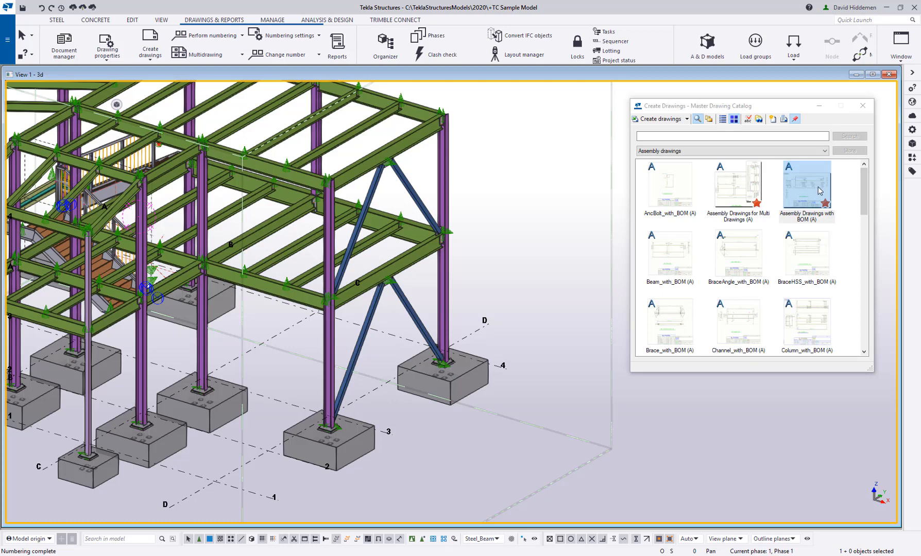
pyautogui.rightClick(805, 182)
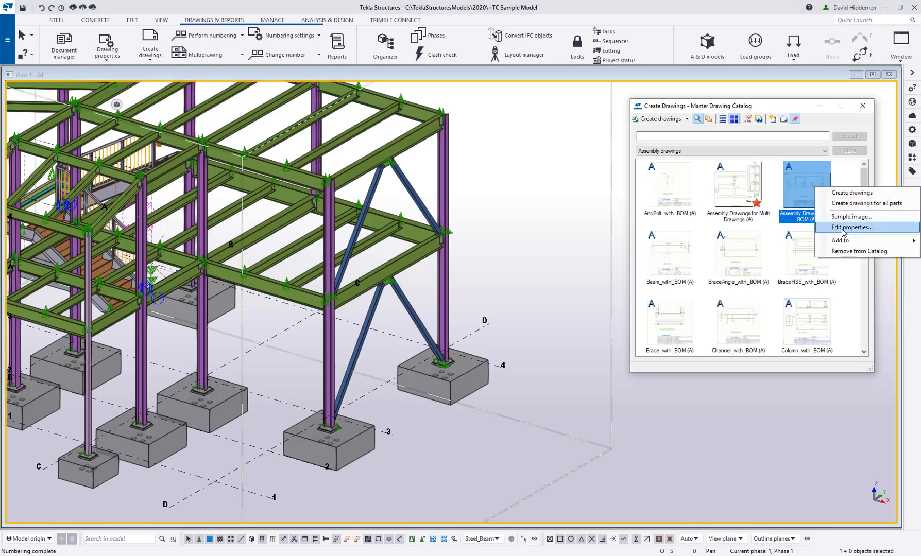
pyautogui.click(852, 227)
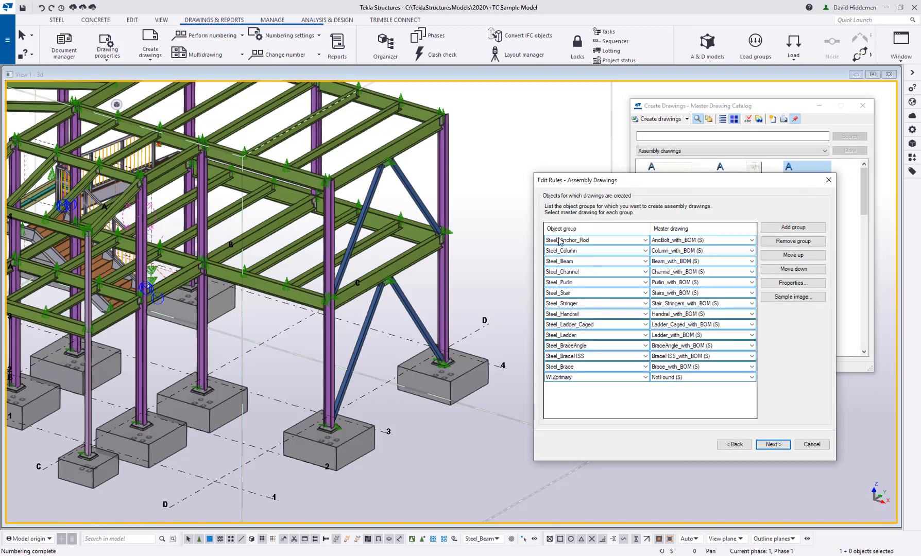
pyautogui.moveTo(566, 229)
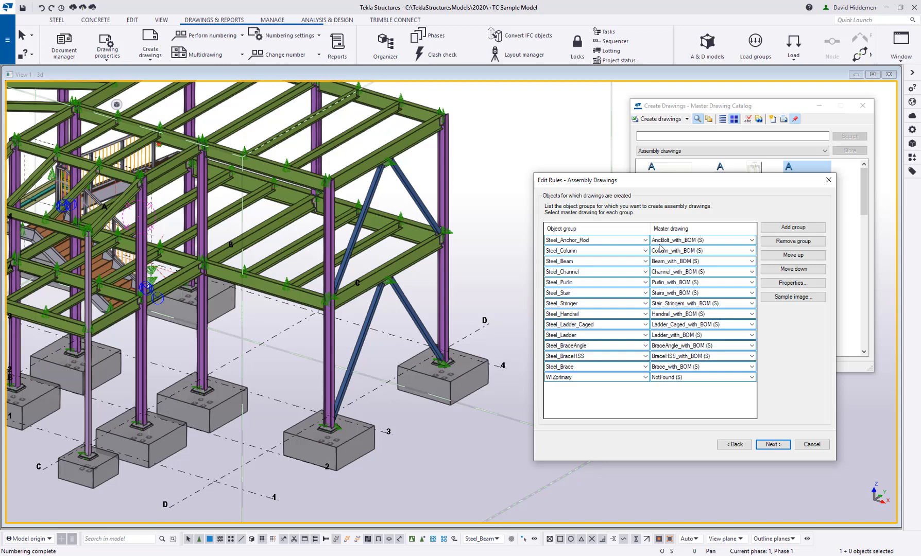
pyautogui.moveTo(597, 256)
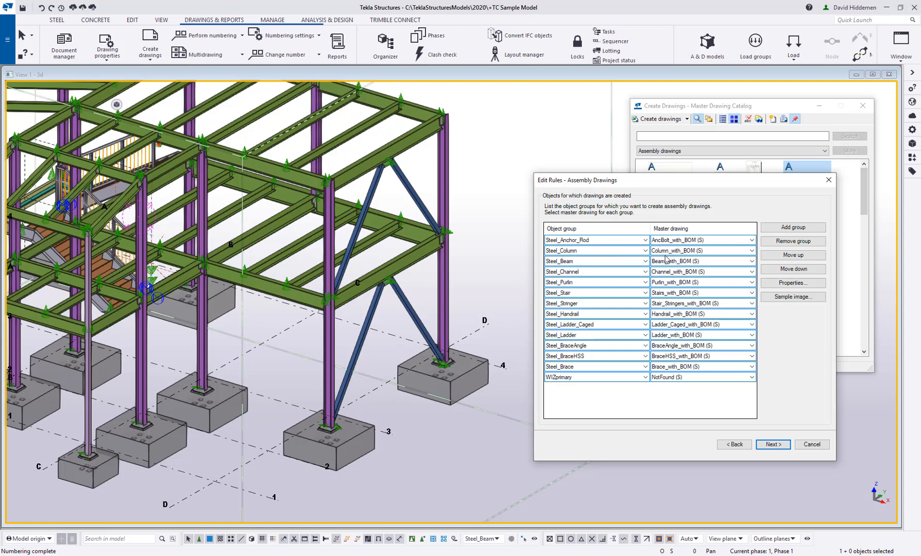
pyautogui.moveTo(572, 398)
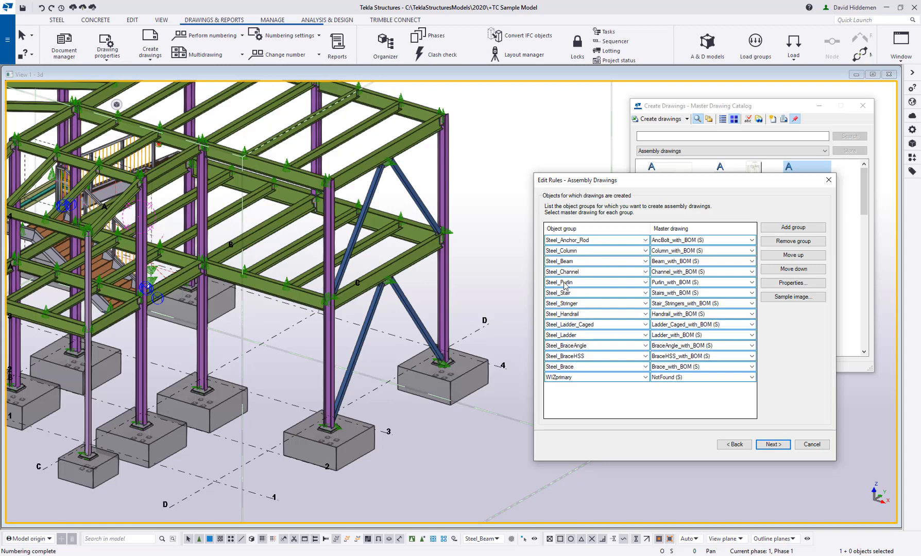
pyautogui.moveTo(591, 253)
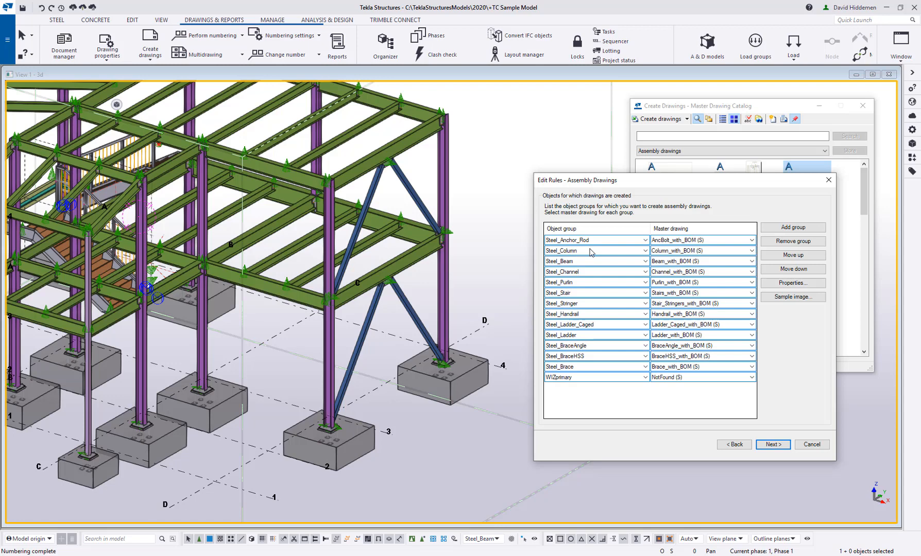
pyautogui.moveTo(578, 391)
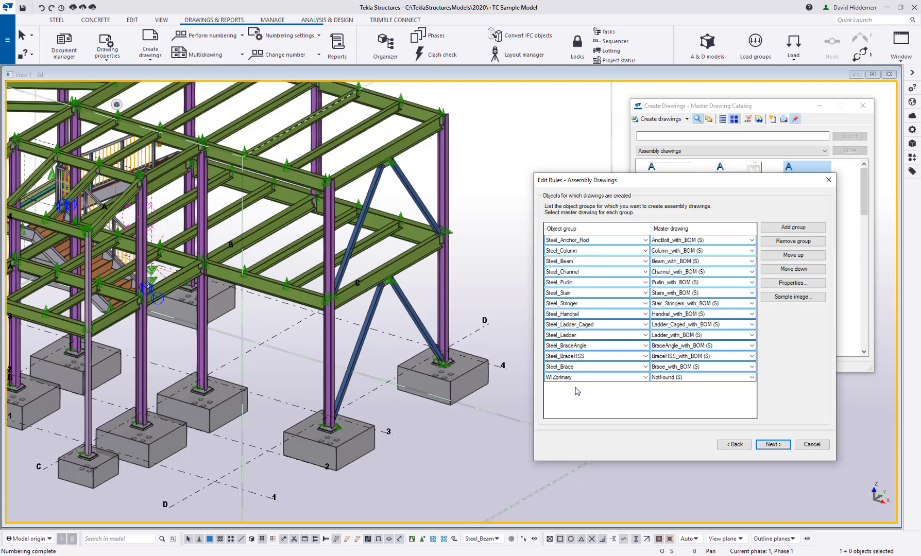
pyautogui.moveTo(559, 386)
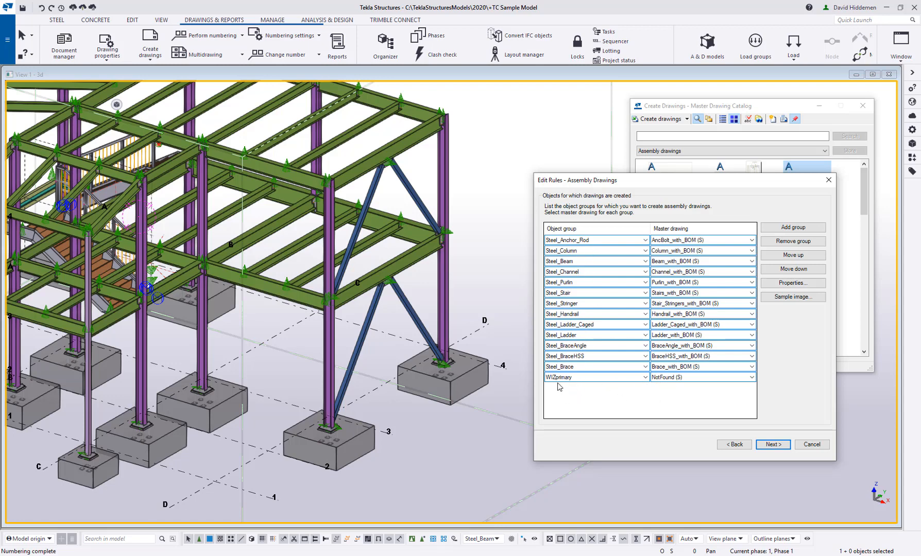
pyautogui.moveTo(609, 401)
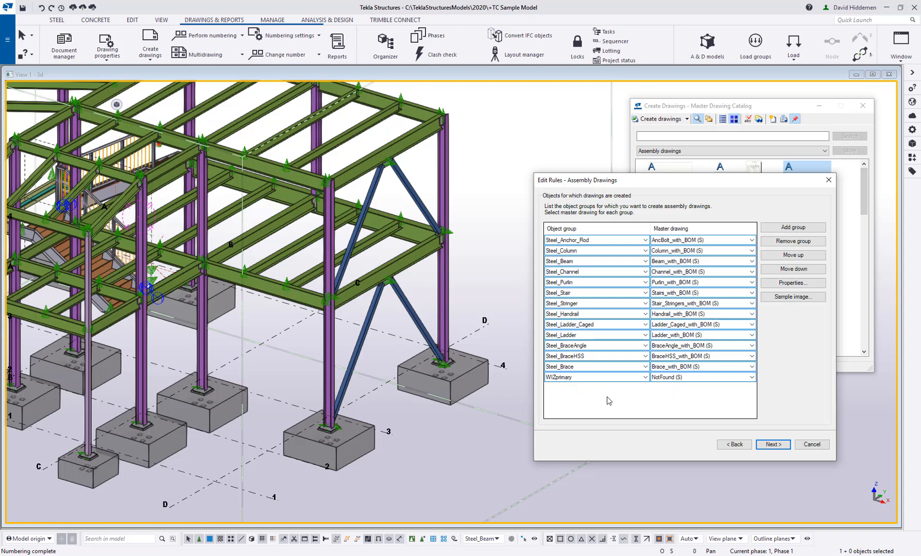
pyautogui.moveTo(599, 265)
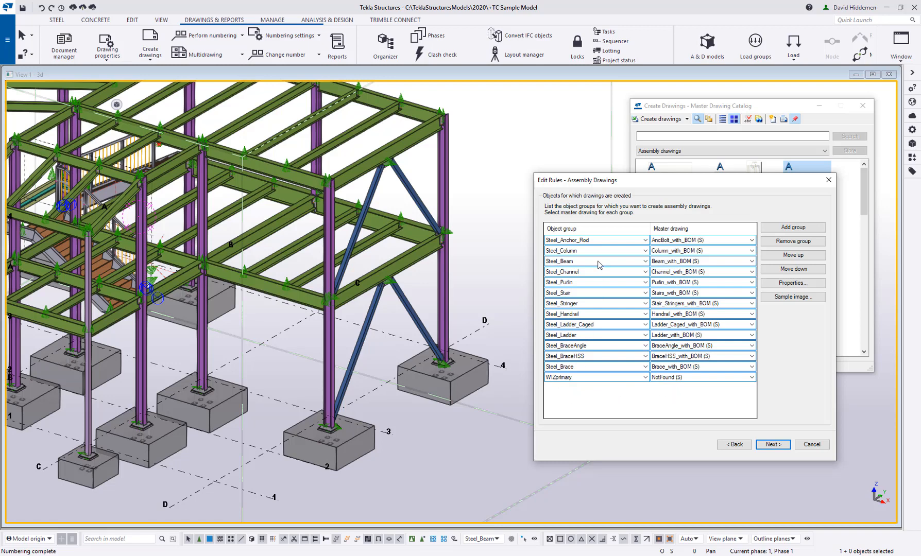
pyautogui.moveTo(746, 442)
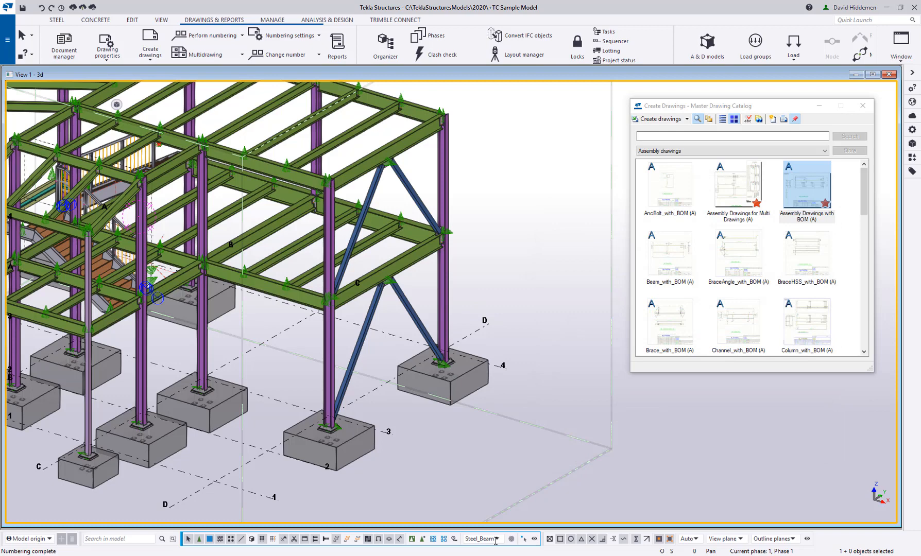
# Step: Return the selection filter to standard
pyautogui.click(478, 539)
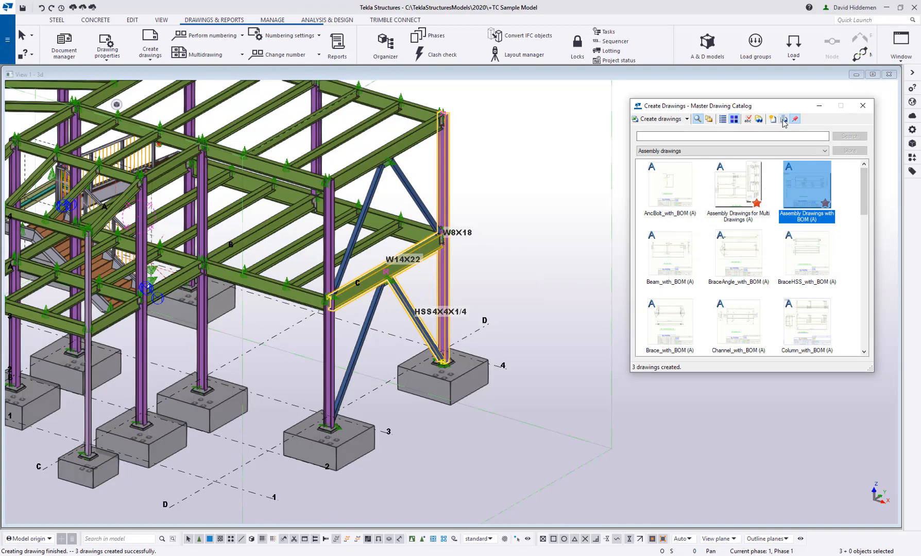
pyautogui.moveTo(784, 119)
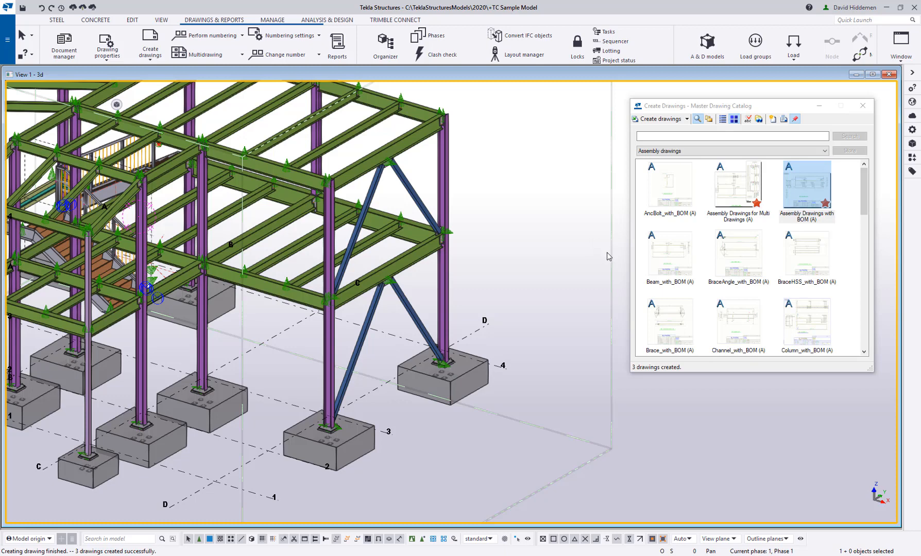
pyautogui.moveTo(640, 250)
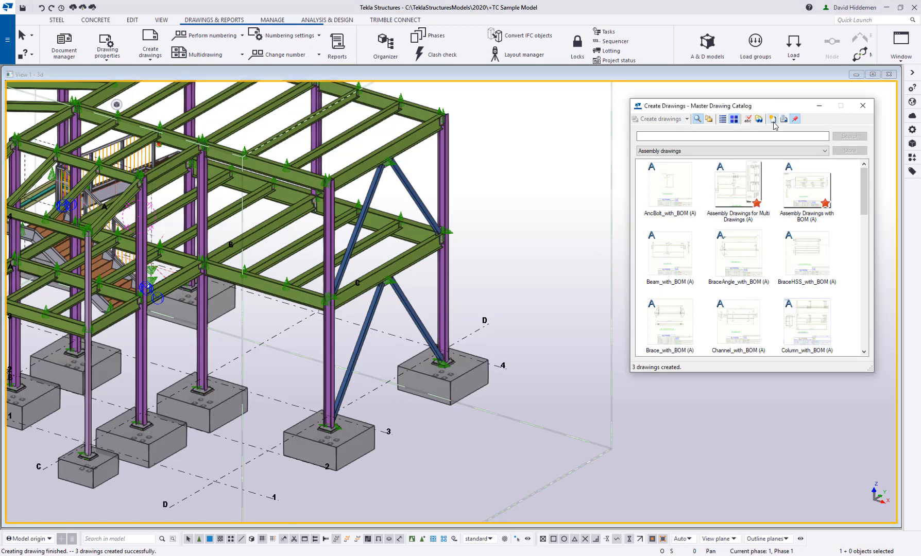
pyautogui.moveTo(773, 119)
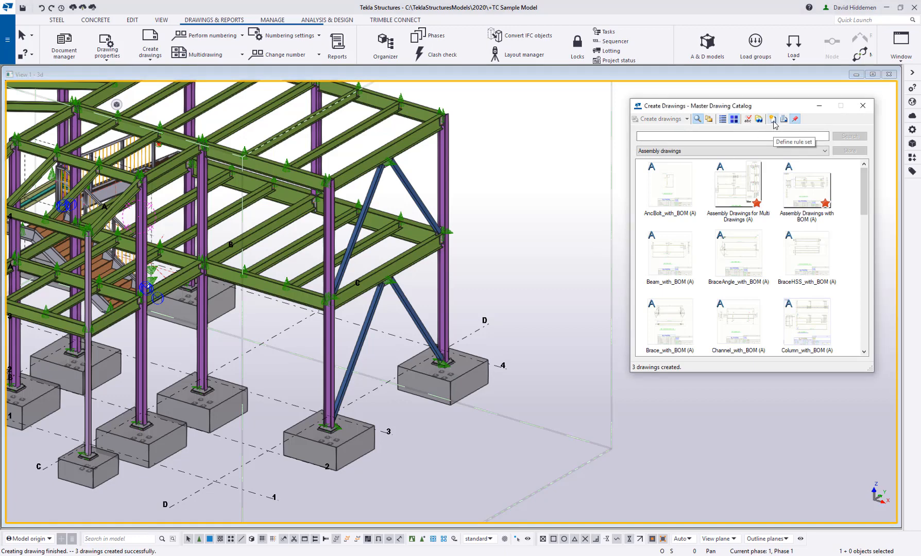
# Step: Start a new drawing rule set producing assembly drawings and advance to object groups
pyautogui.click(774, 120)
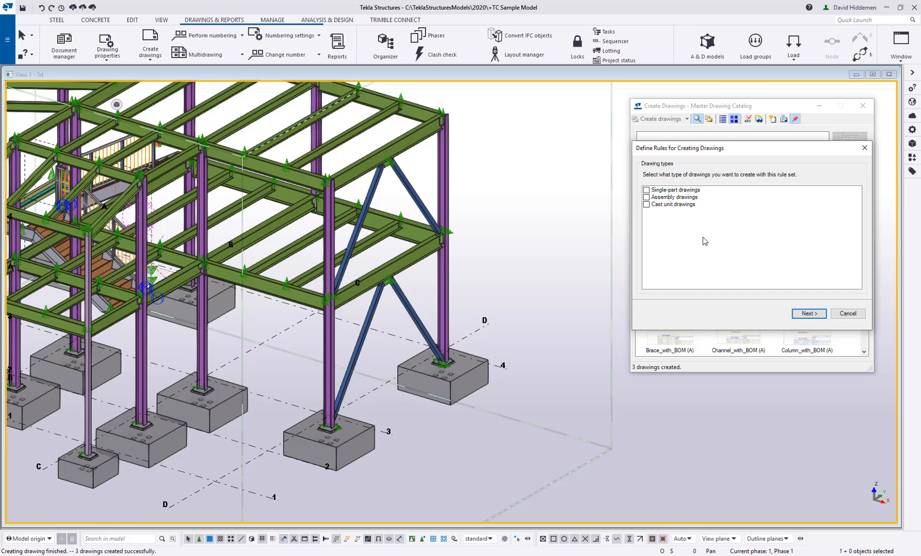
pyautogui.moveTo(689, 217)
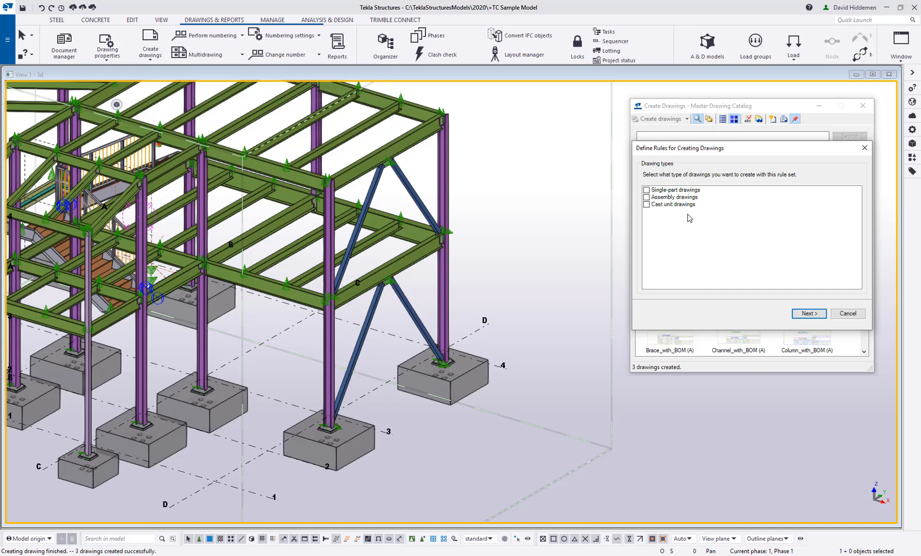
pyautogui.click(647, 197)
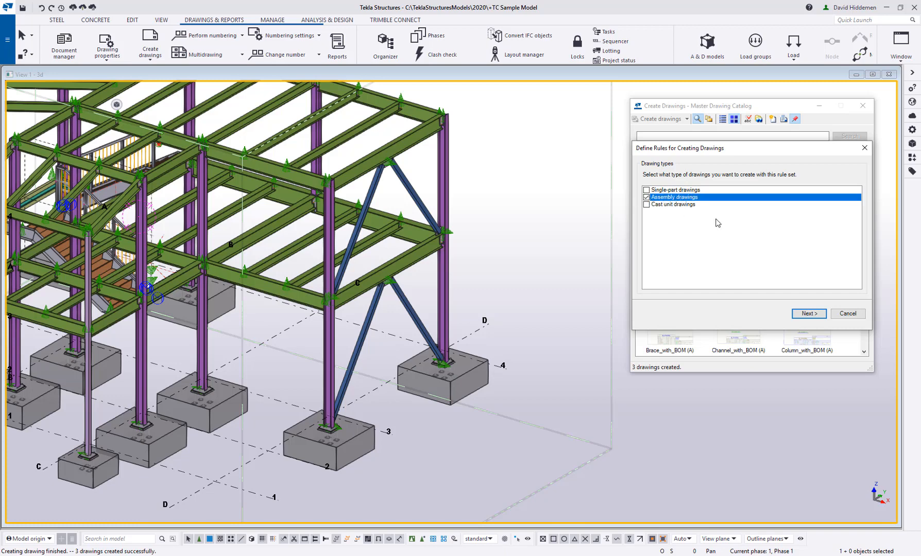
pyautogui.click(808, 313)
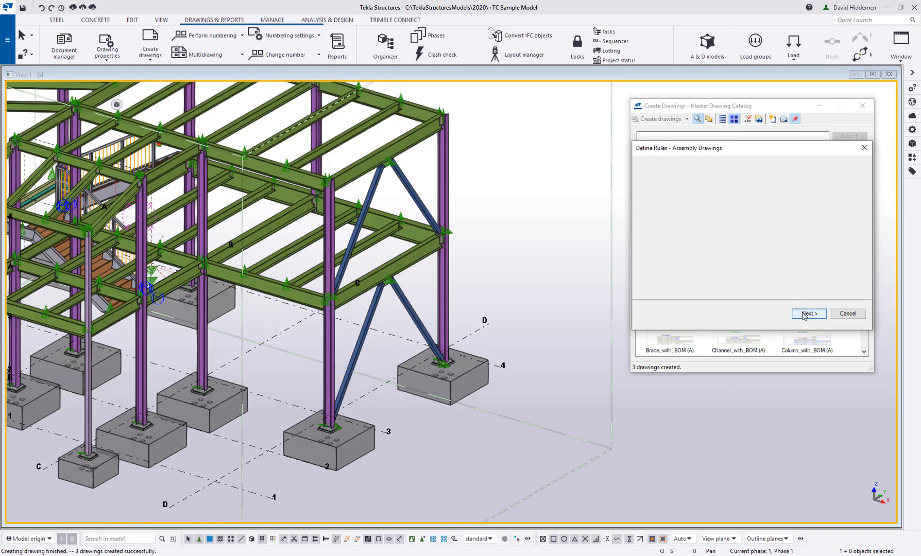
pyautogui.click(808, 313)
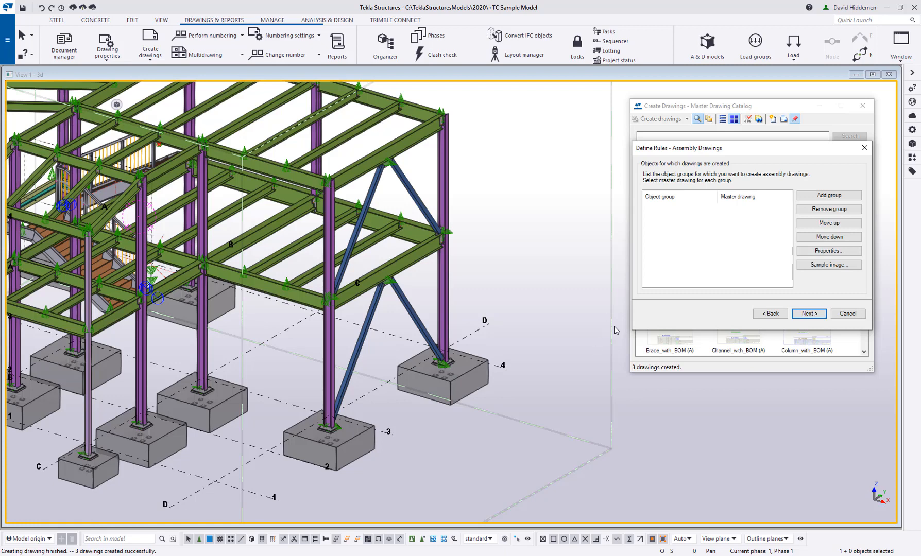
pyautogui.moveTo(616, 330)
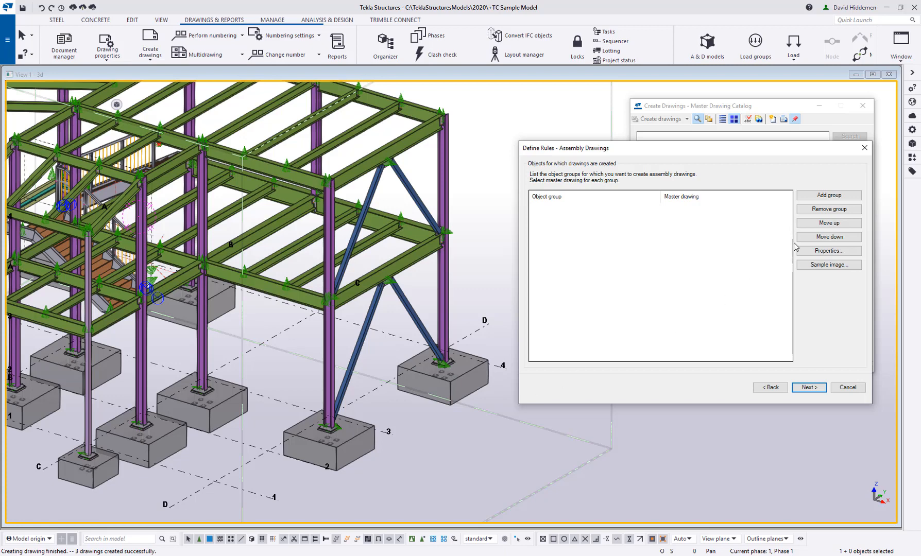
# Step: Add an object group row mapping Steel_Beam to master drawing Beam_with_BOM (S)
pyautogui.click(829, 196)
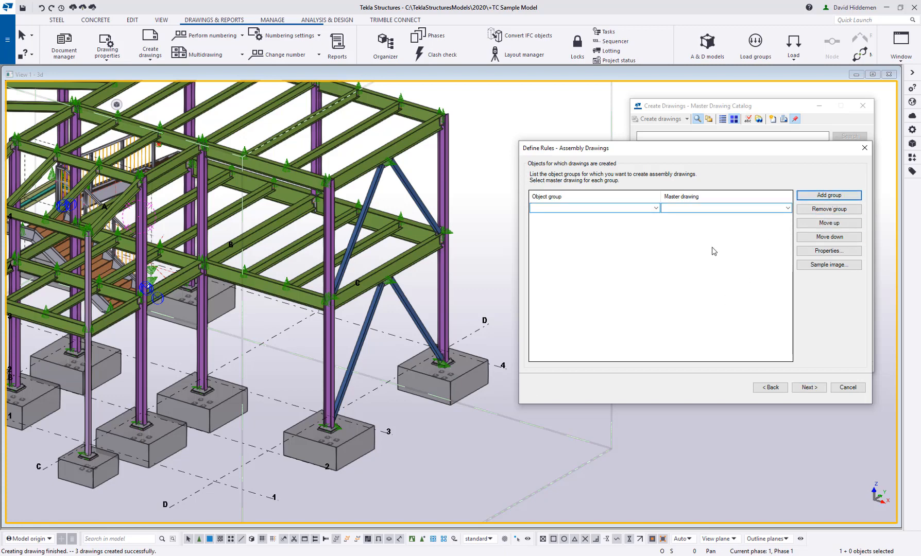
pyautogui.click(655, 209)
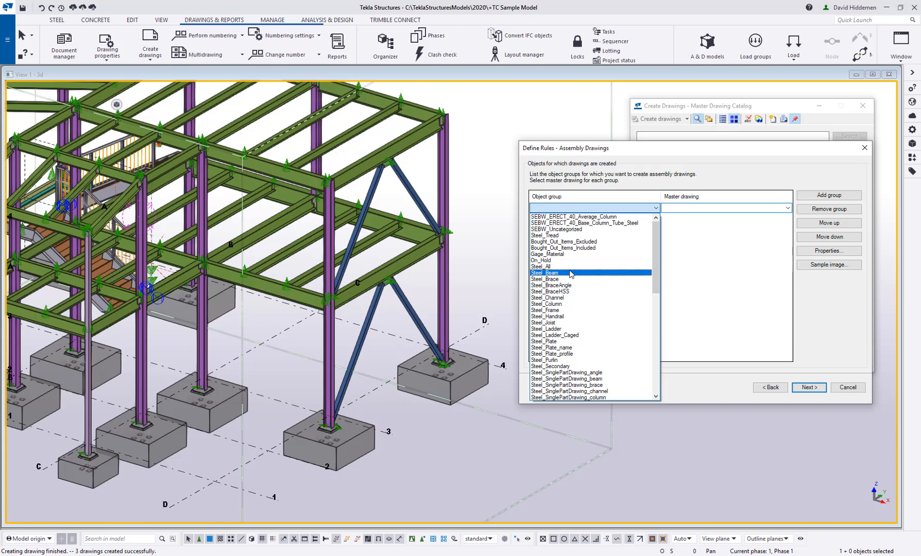
pyautogui.click(544, 272)
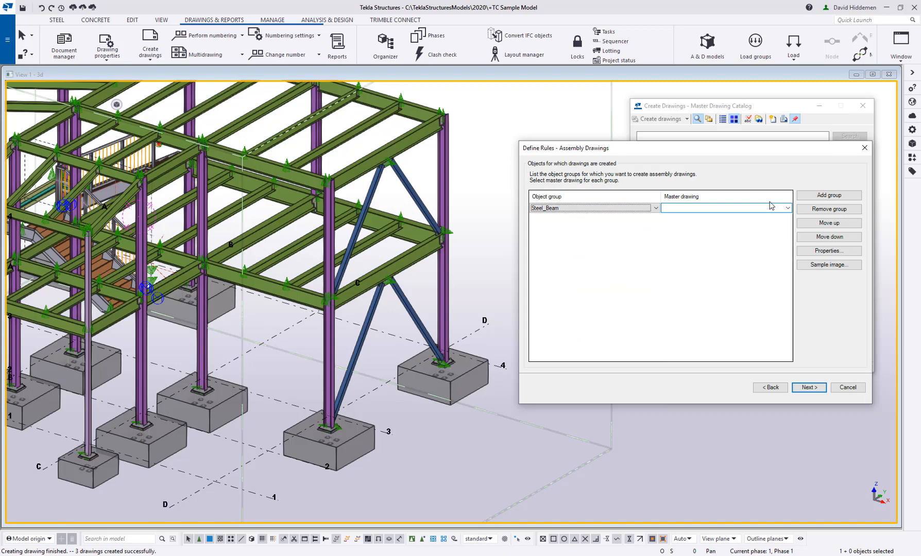
pyautogui.click(787, 208)
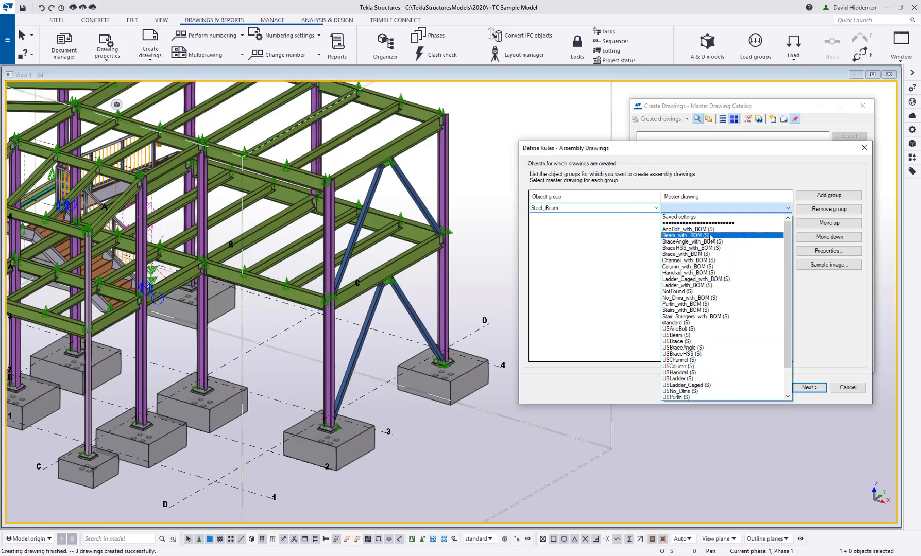
pyautogui.click(686, 235)
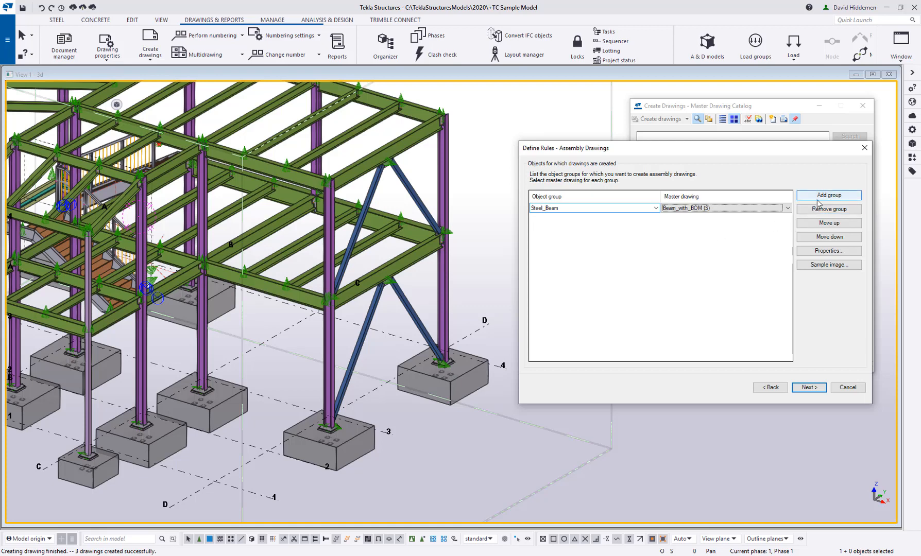
# Step: Add a row mapping the Steel_Channel group to Channel_with_BOM (S)
pyautogui.click(654, 218)
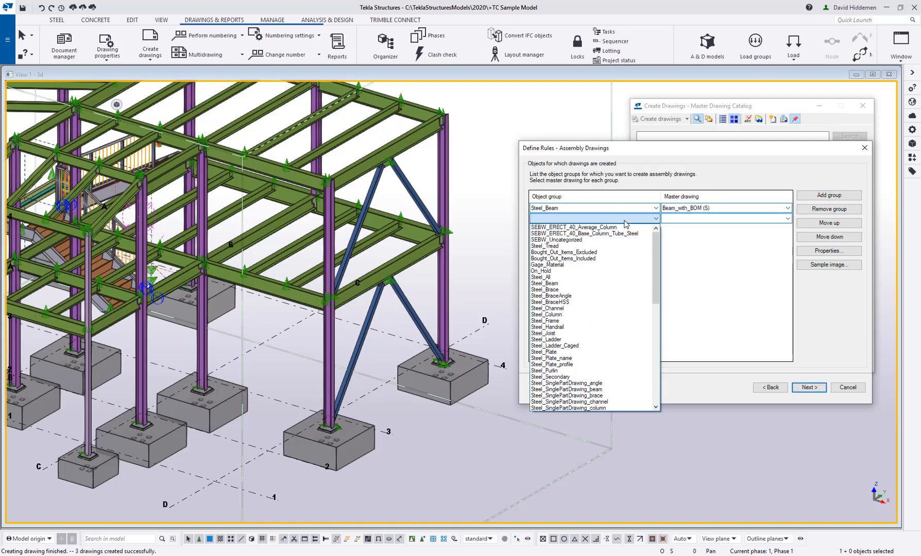
pyautogui.click(547, 309)
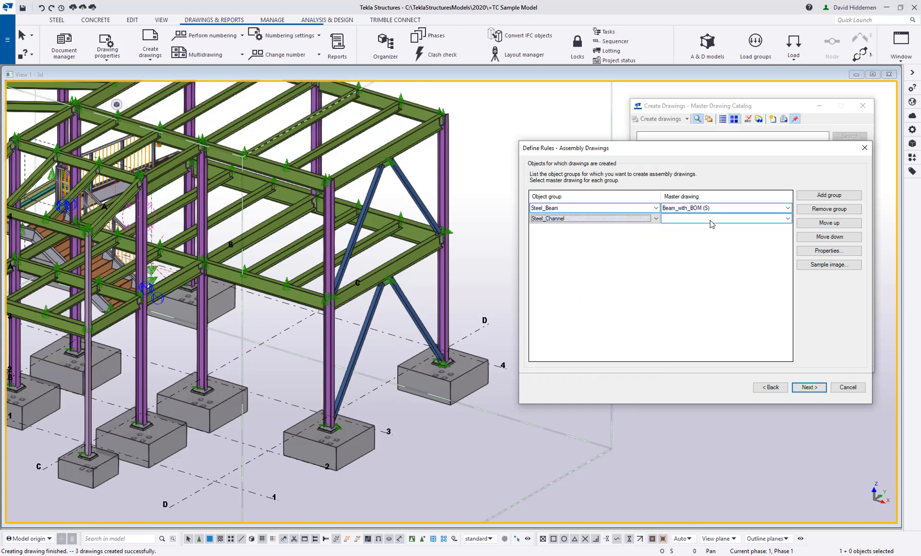
pyautogui.click(787, 218)
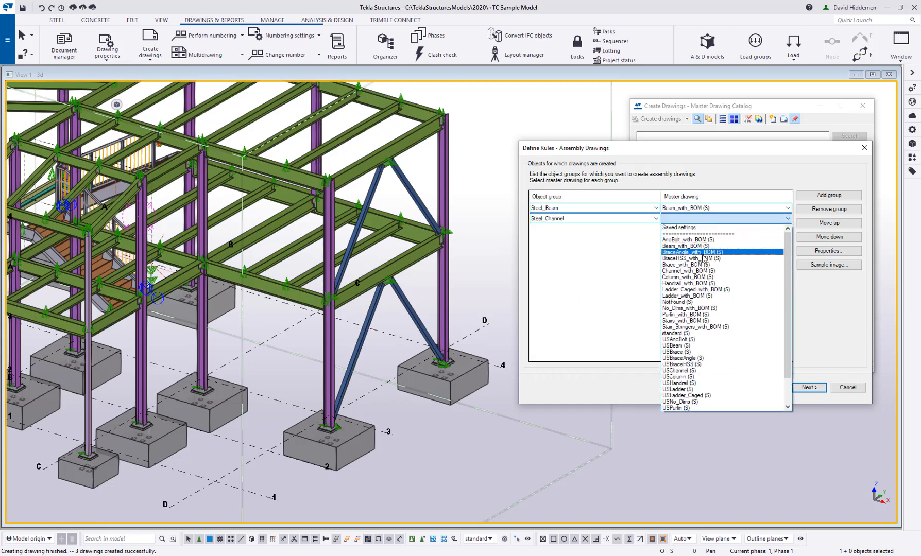
pyautogui.click(690, 271)
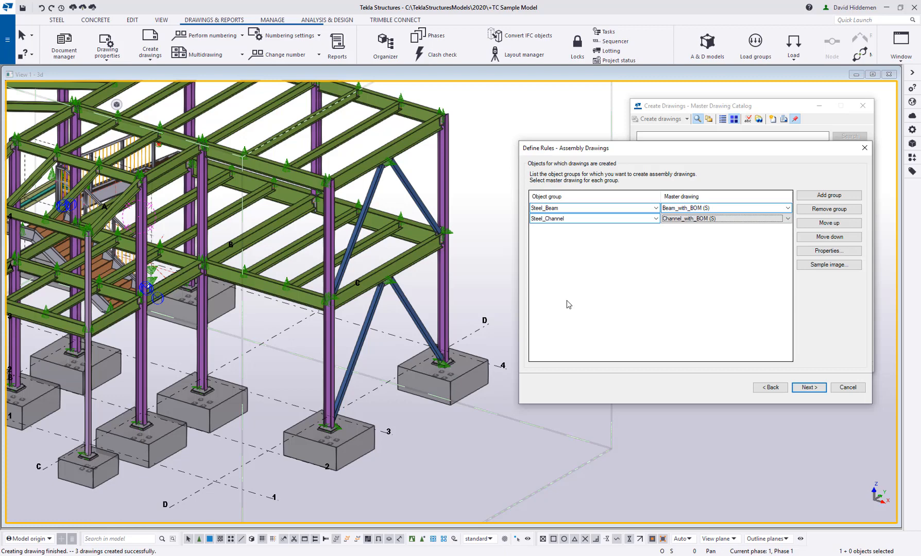
pyautogui.moveTo(593, 263)
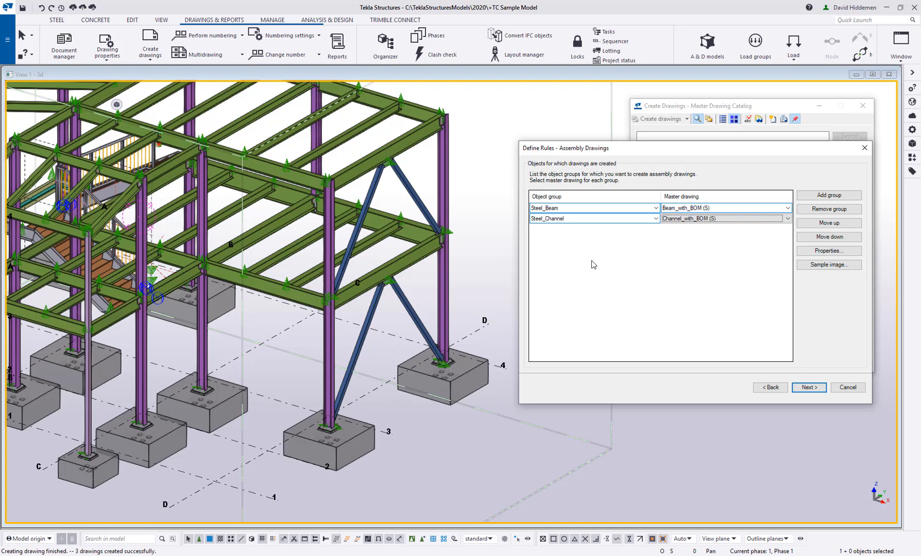
pyautogui.moveTo(829, 237)
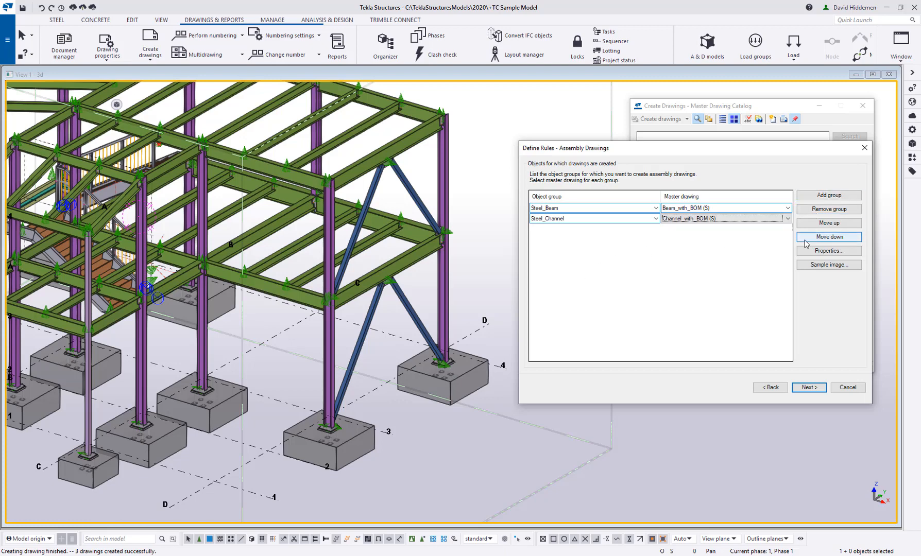
# Step: Map the Steel_Stair group to Stairs_with_BOM (S), then proceed to the naming step
pyautogui.click(829, 196)
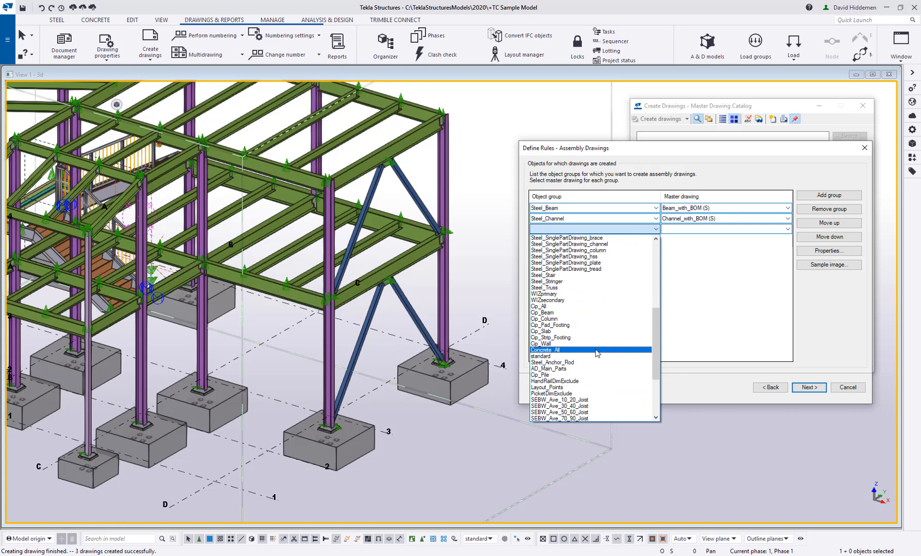
pyautogui.click(545, 277)
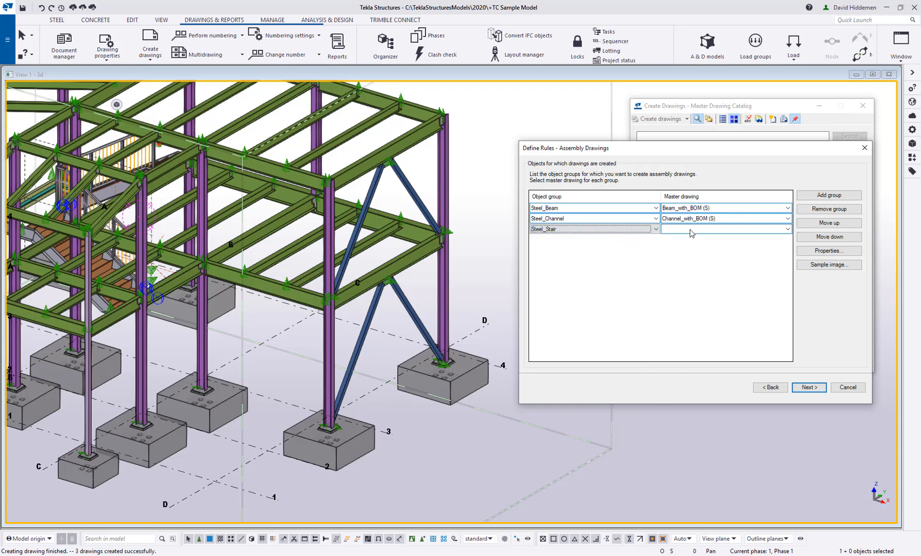
pyautogui.click(787, 229)
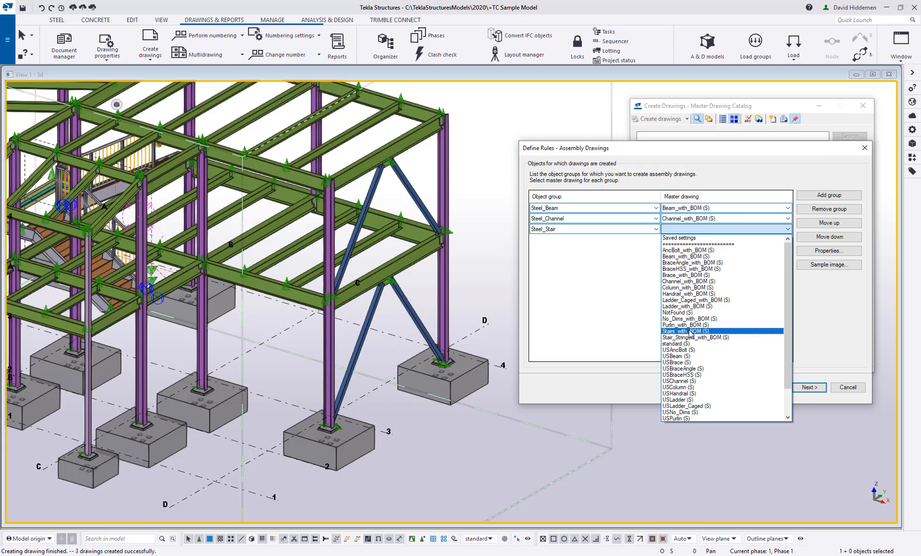
pyautogui.click(693, 331)
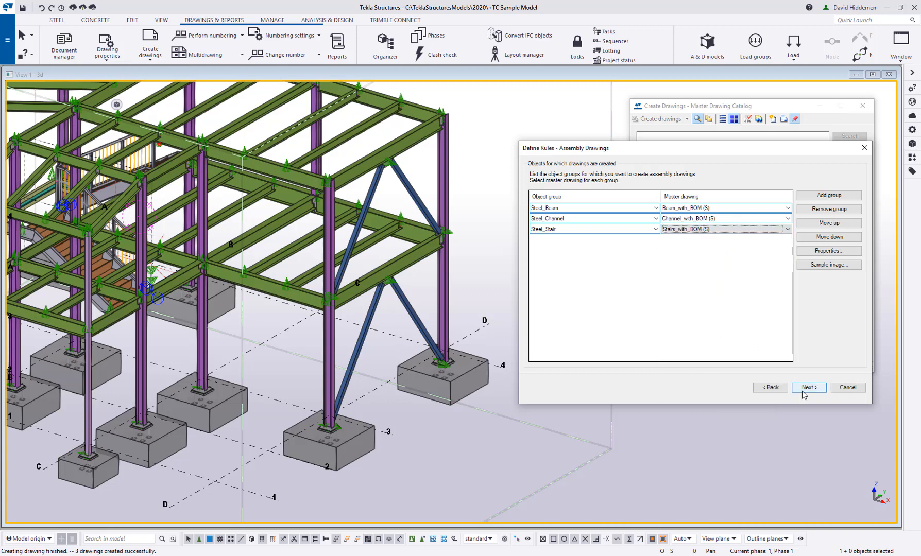
pyautogui.click(808, 388)
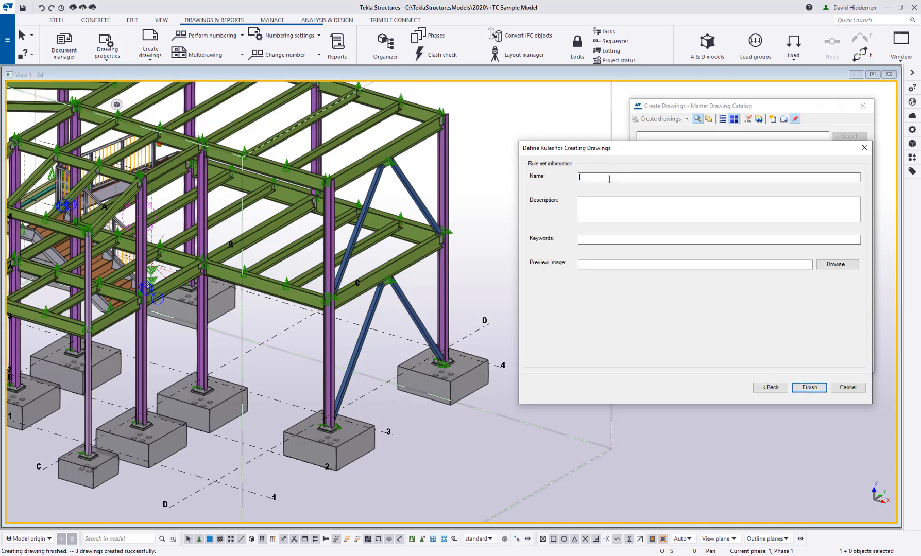
# Step: Name the rule set +MyRuleSet and finish it
pyautogui.write('+MyRuleSet')
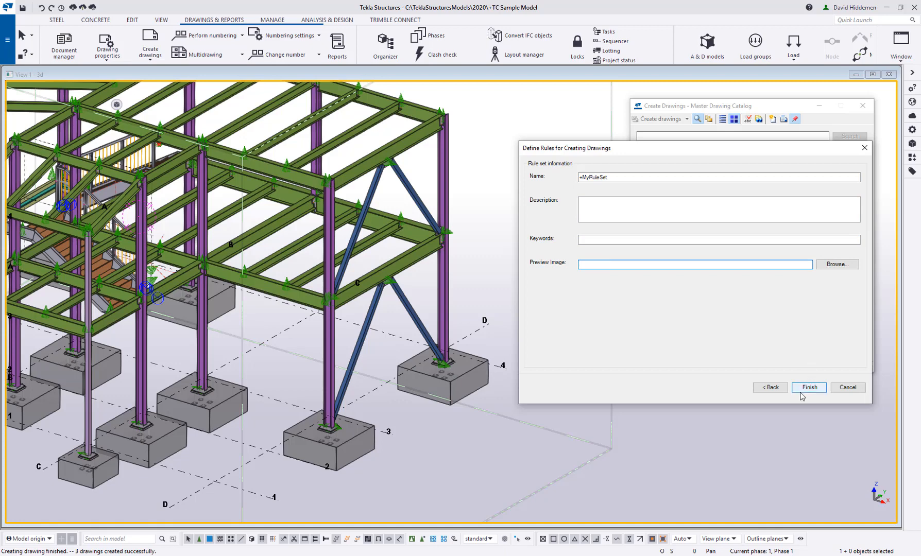
pyautogui.click(808, 387)
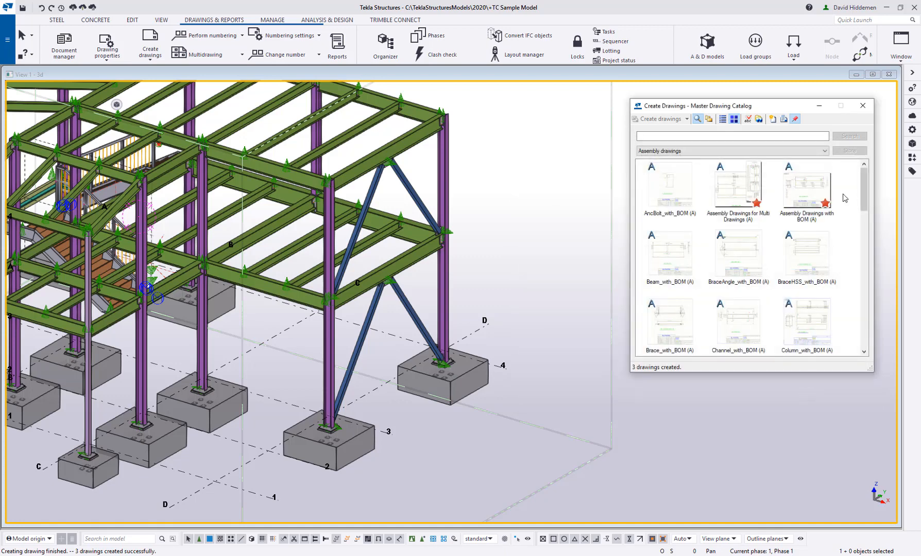
# Step: Scroll to the end of the catalog and select the +MyRuleSet entry
pyautogui.scroll(-3)
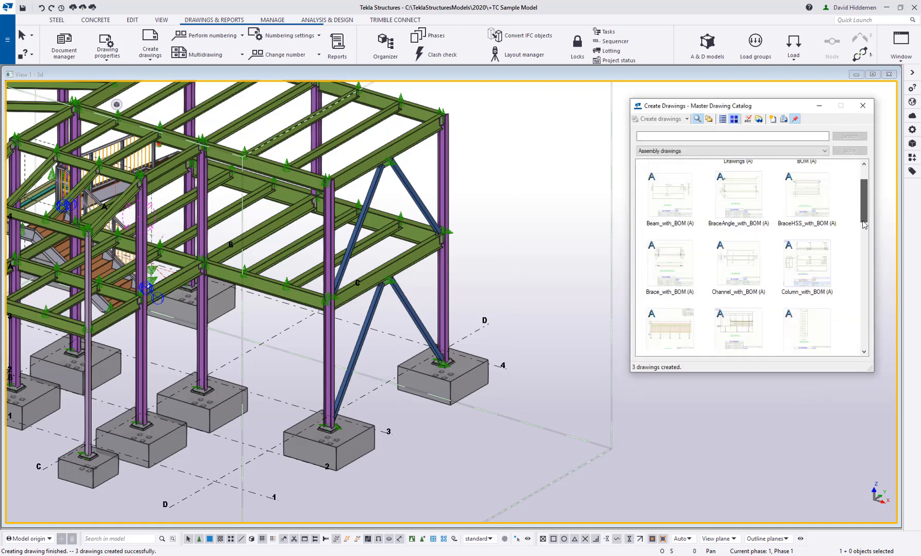
pyautogui.scroll(-3)
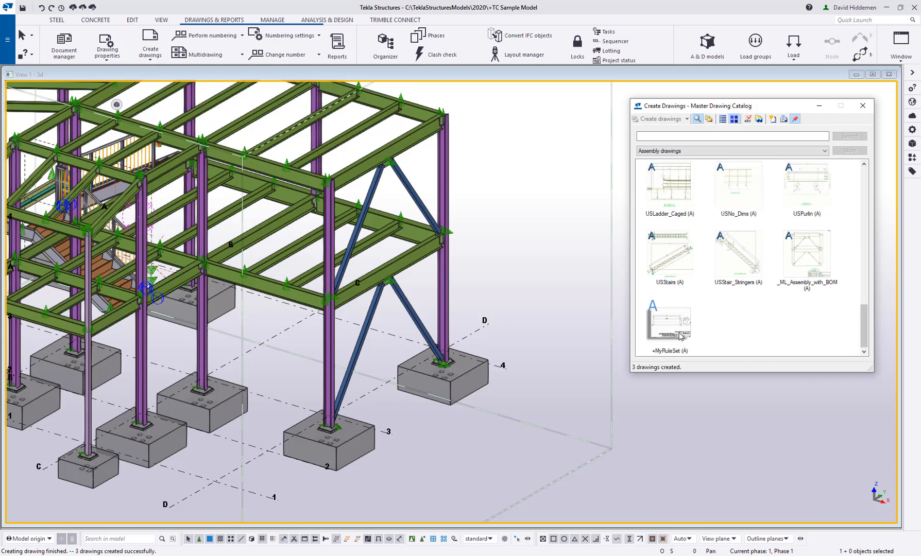
pyautogui.click(669, 322)
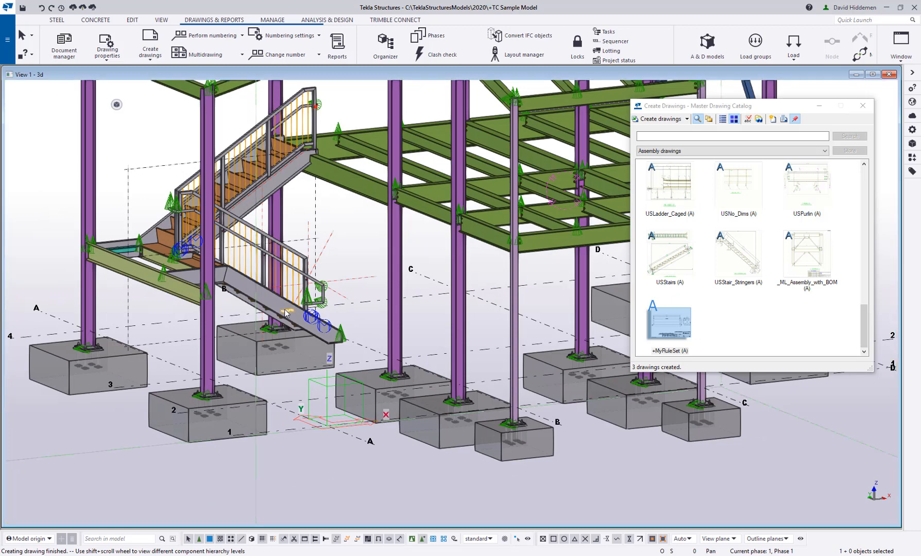
# Step: Select the column, create drawings with +MyRuleSet, and hide the drawing list
pyautogui.click(393, 235)
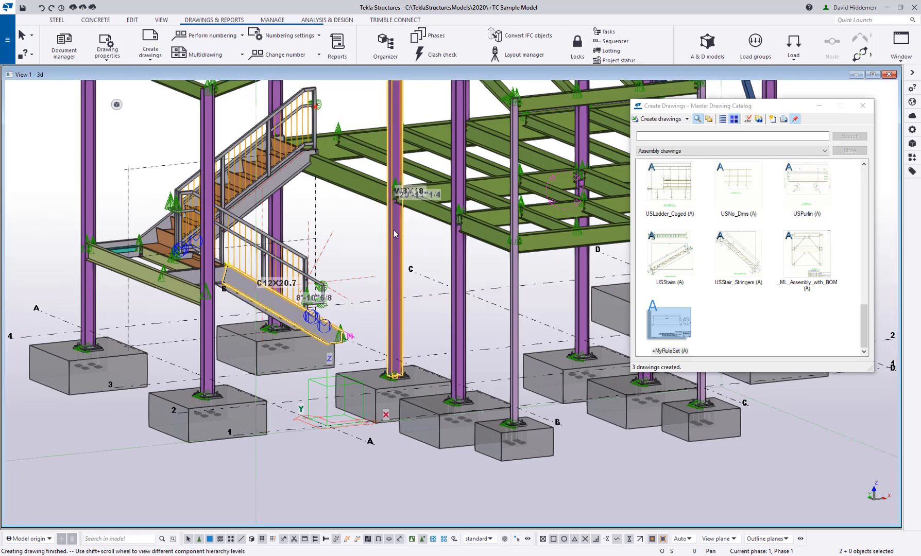
pyautogui.rightClick(669, 322)
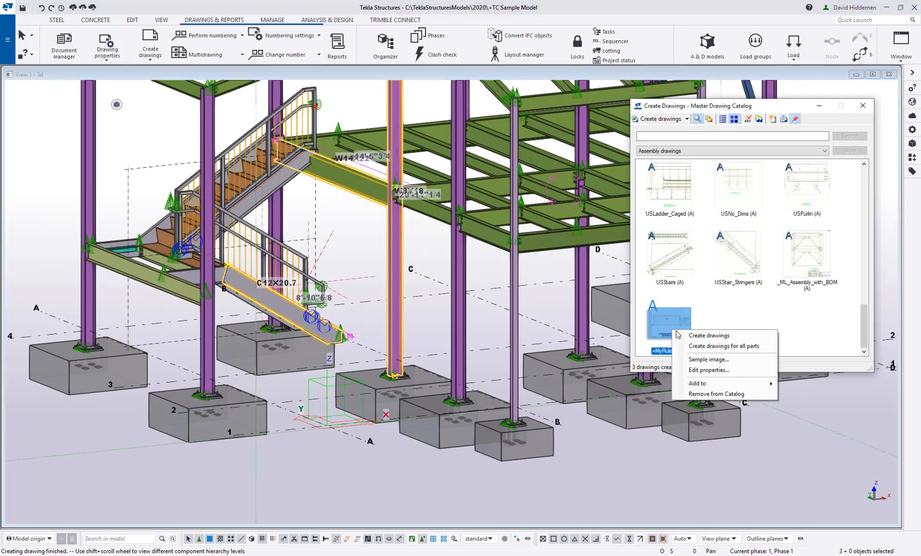
pyautogui.click(708, 335)
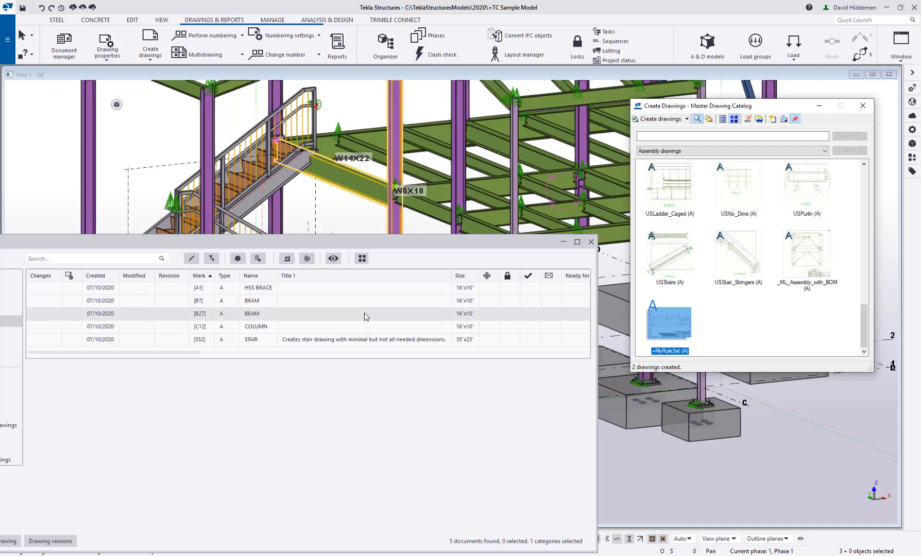
pyautogui.moveTo(564, 242)
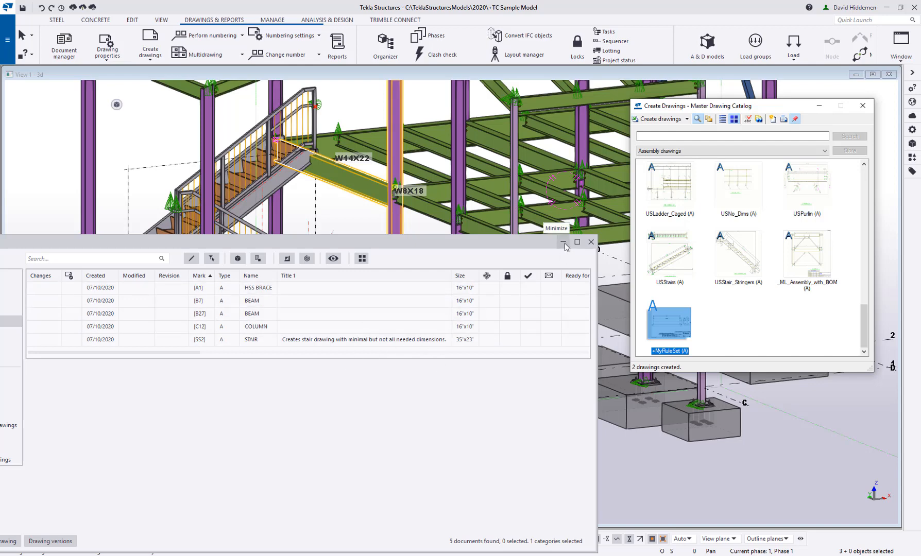
pyautogui.click(564, 242)
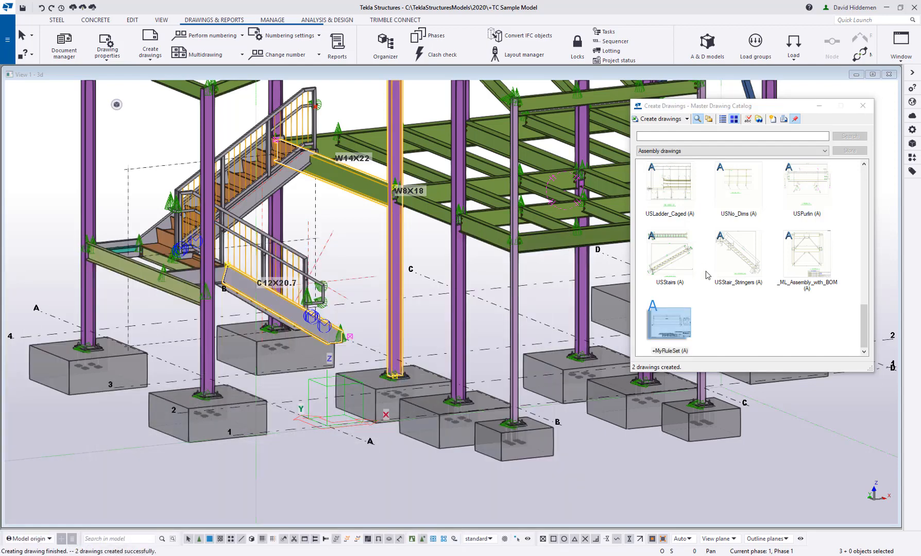